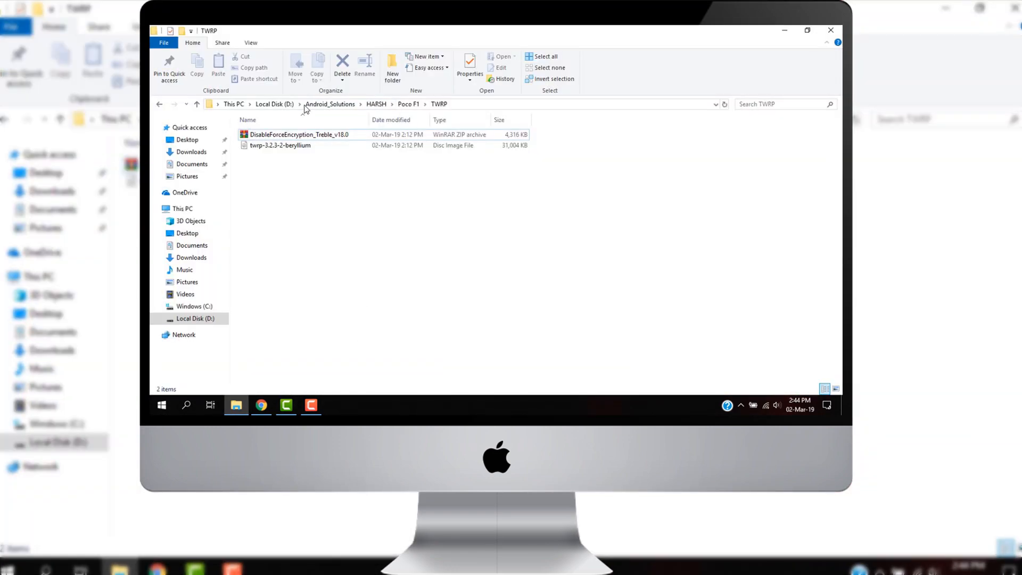
Open D:\Poco F1 and select the adb-setup-1.4.3 installer.
{"action": "left_click", "coordinate": [275, 104]}
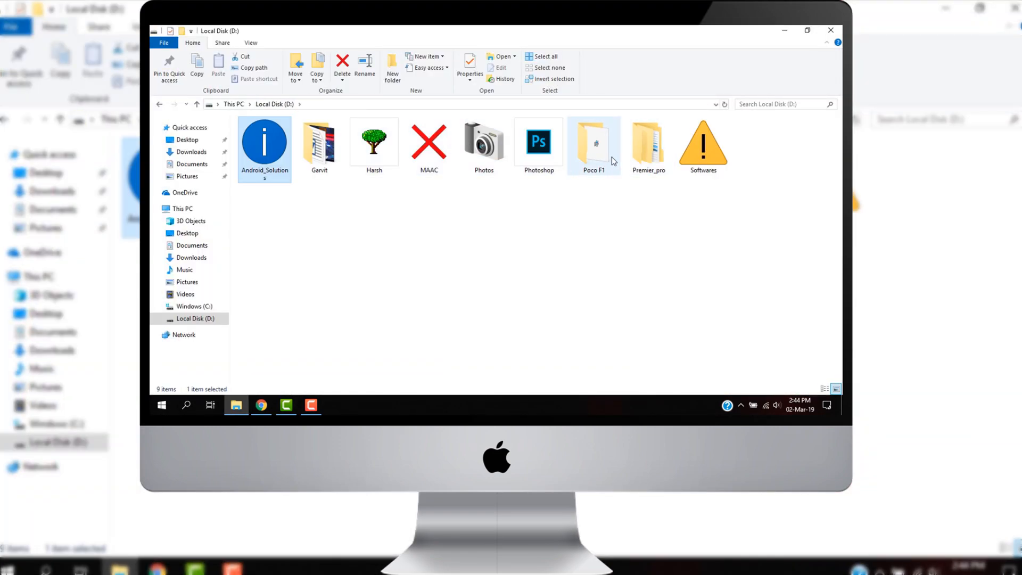
{"action": "double_click", "coordinate": [593, 143]}
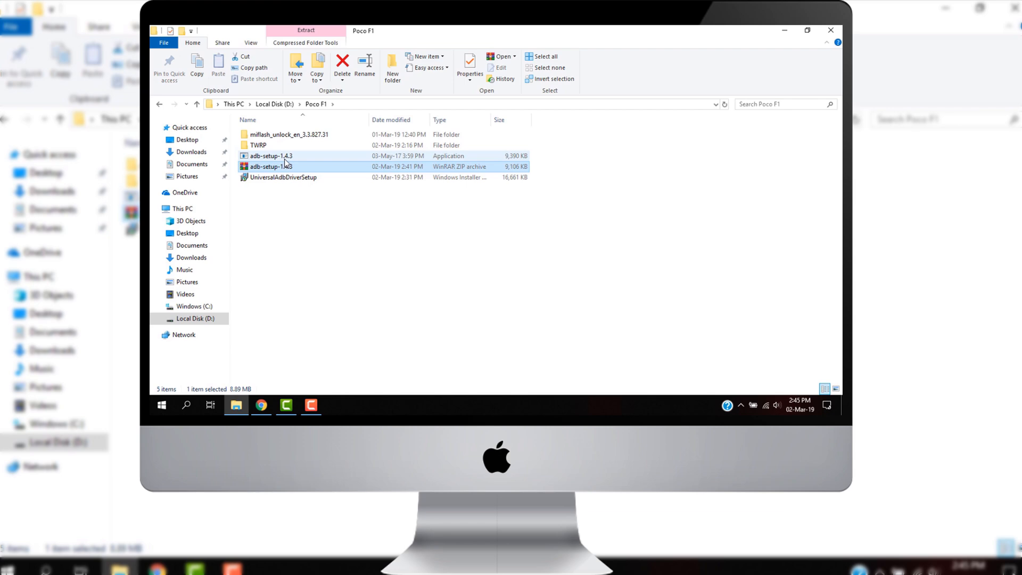
{"action": "left_click", "coordinate": [270, 156]}
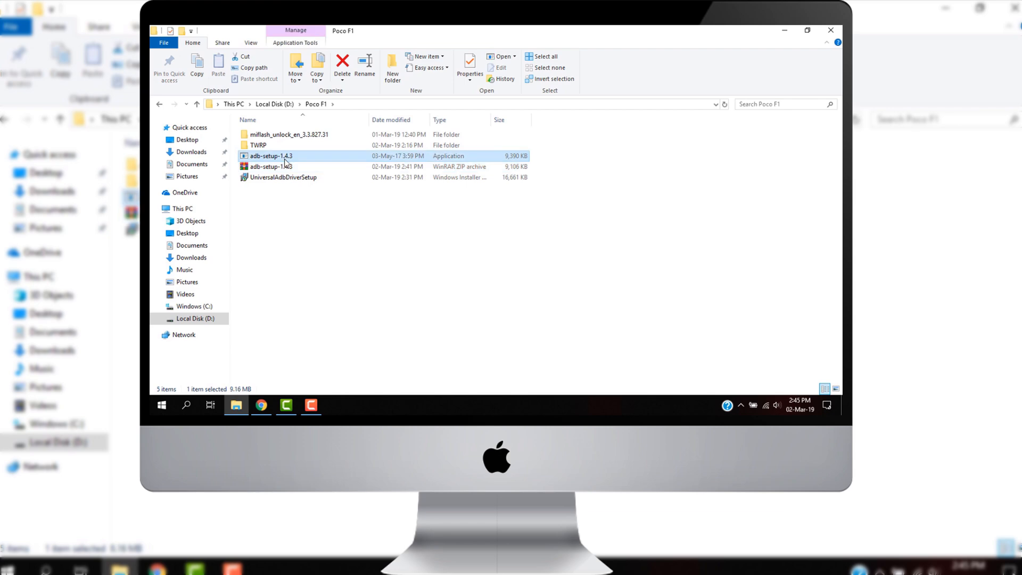
Run adb-setup-1.4.3, answer y to every prompt, and install the Google USB drivers.
{"action": "double_click", "coordinate": [270, 156]}
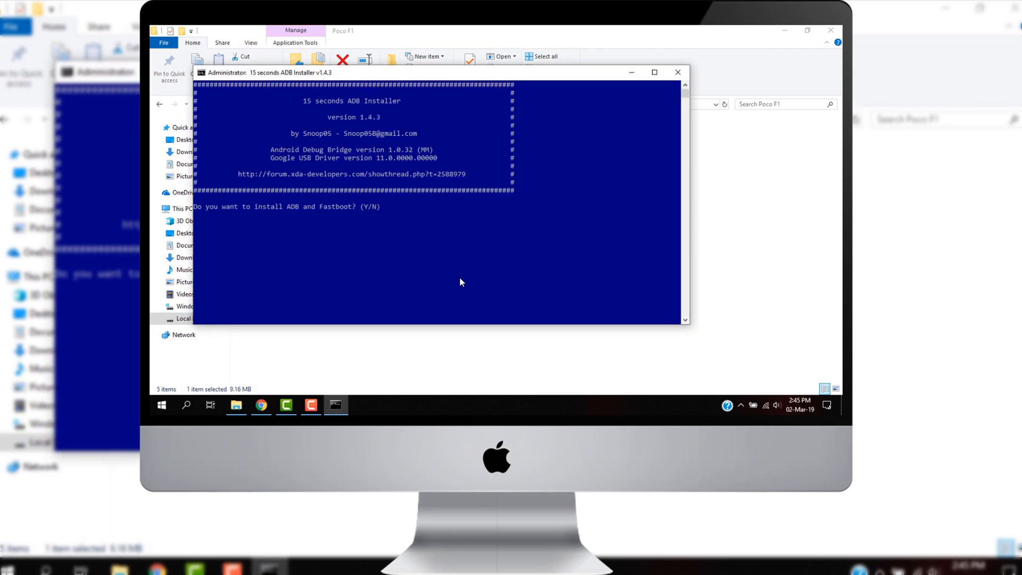
{"action": "type", "text": "y"}
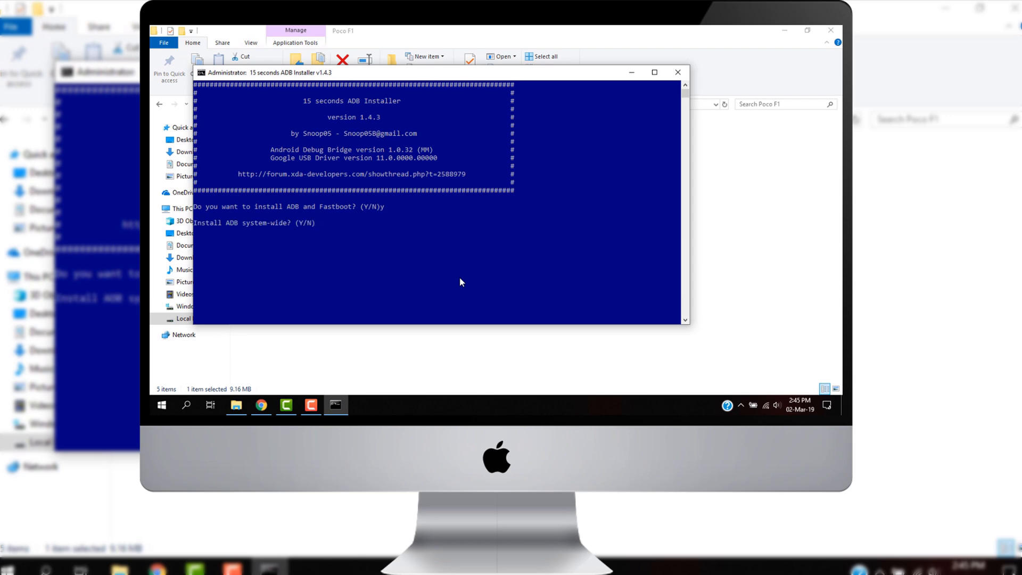
{"action": "type", "text": "y"}
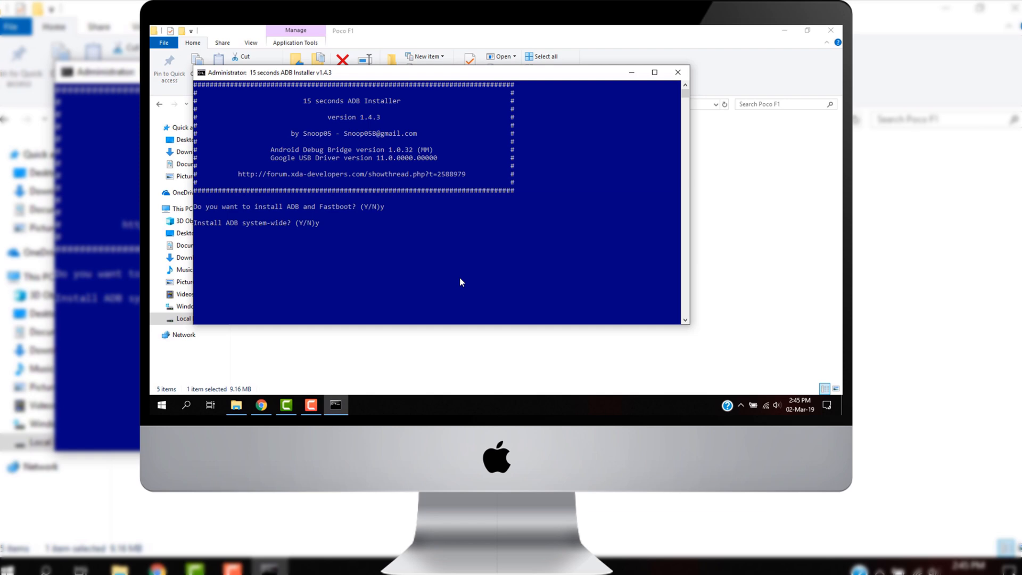
{"action": "type", "text": "y"}
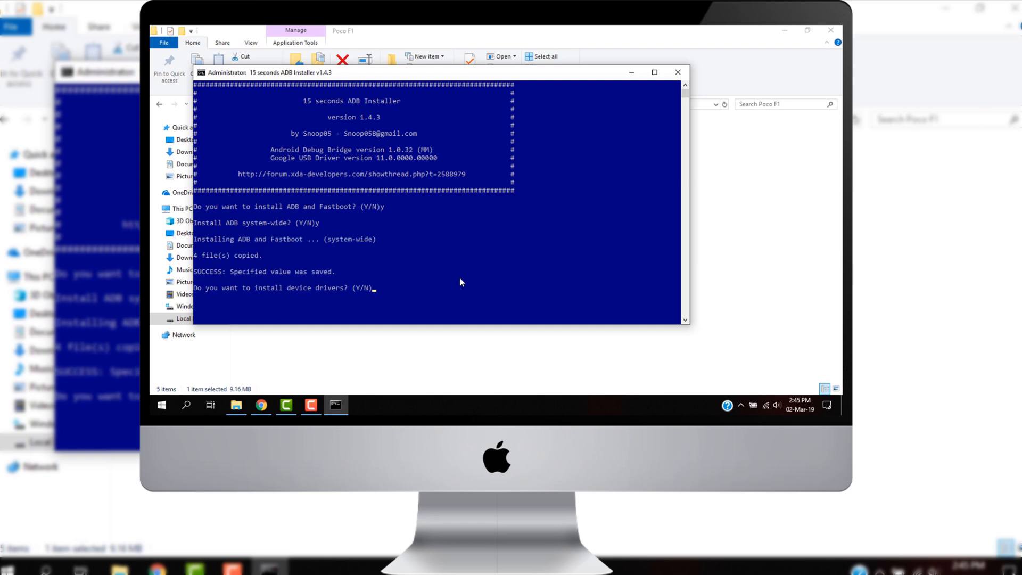
{"action": "type", "text": "y"}
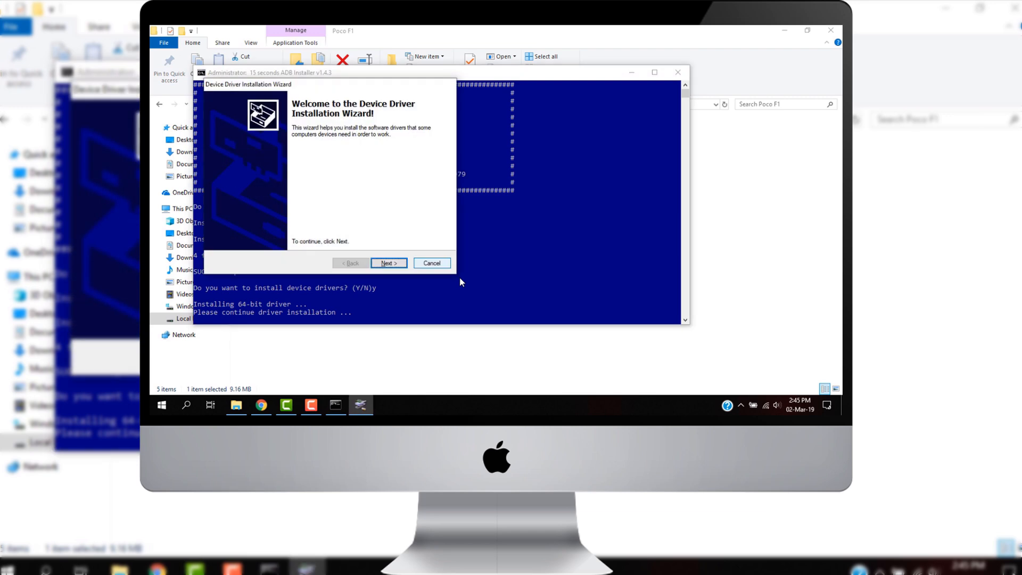
{"action": "left_click", "coordinate": [387, 262]}
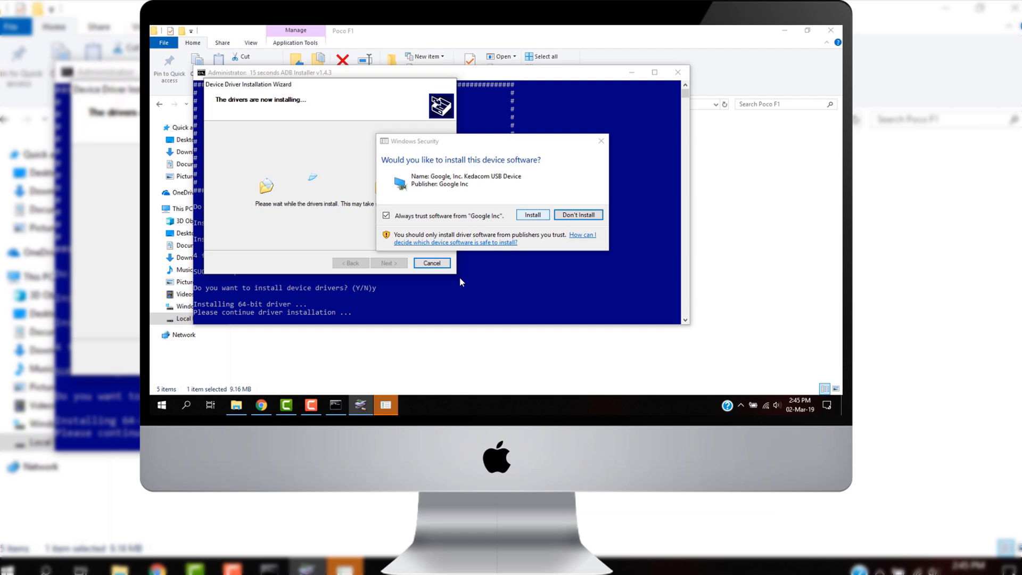
{"action": "left_click", "coordinate": [532, 215]}
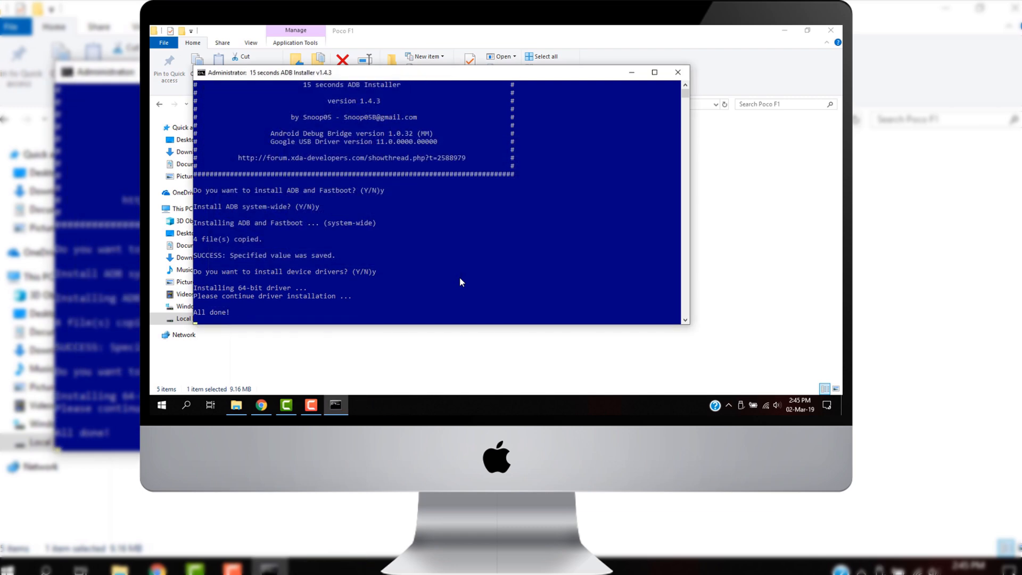
Copy DisableForceEncryption_Treble_v18.0 from the TWRP folder into POCO F1 internal shared storage.
{"action": "left_click", "coordinate": [677, 72]}
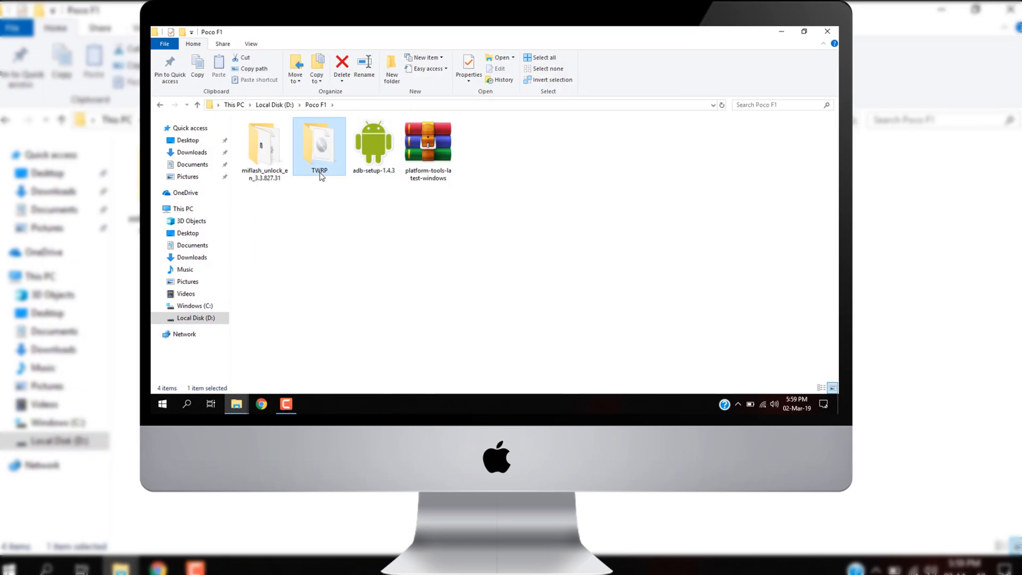
{"action": "double_click", "coordinate": [319, 143]}
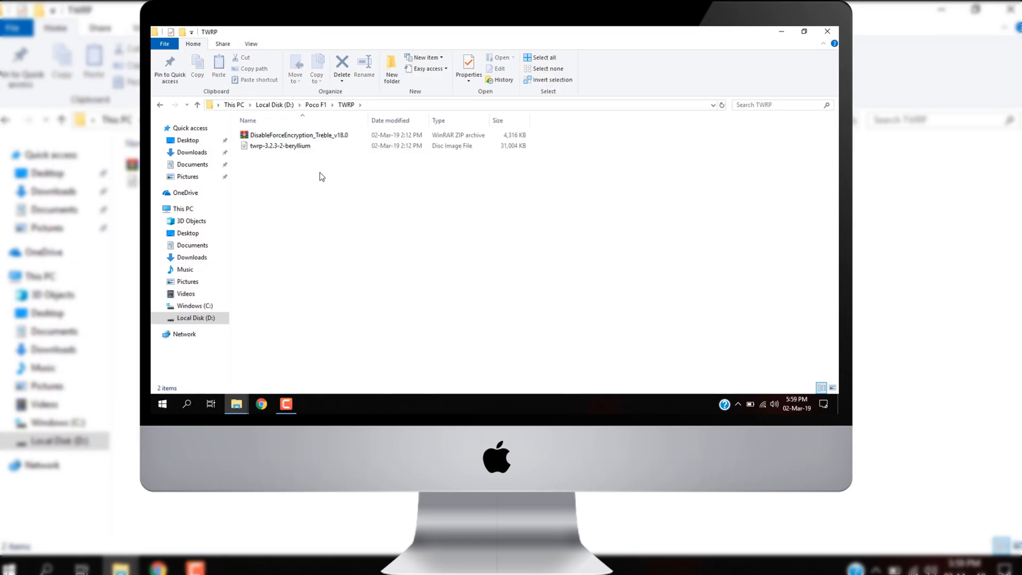
{"action": "left_click", "coordinate": [298, 135]}
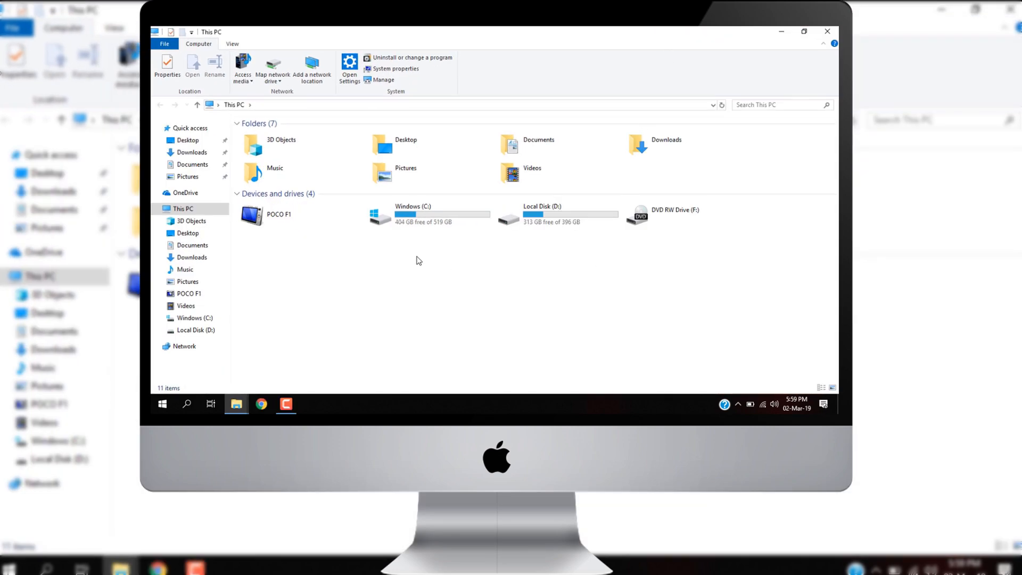
{"action": "double_click", "coordinate": [278, 214]}
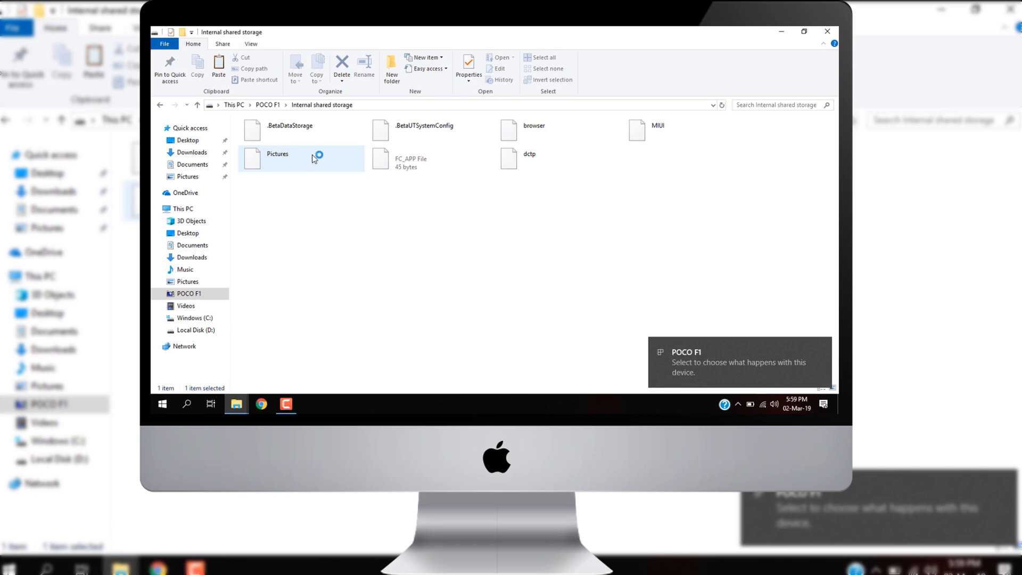
{"action": "right_click", "coordinate": [482, 319]}
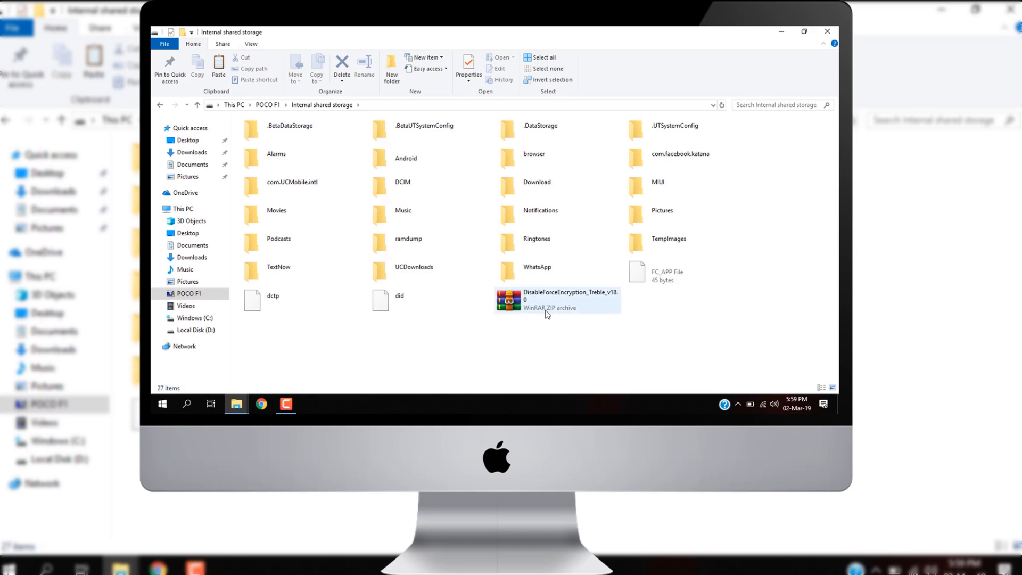
{"action": "mouse_move", "coordinate": [410, 329]}
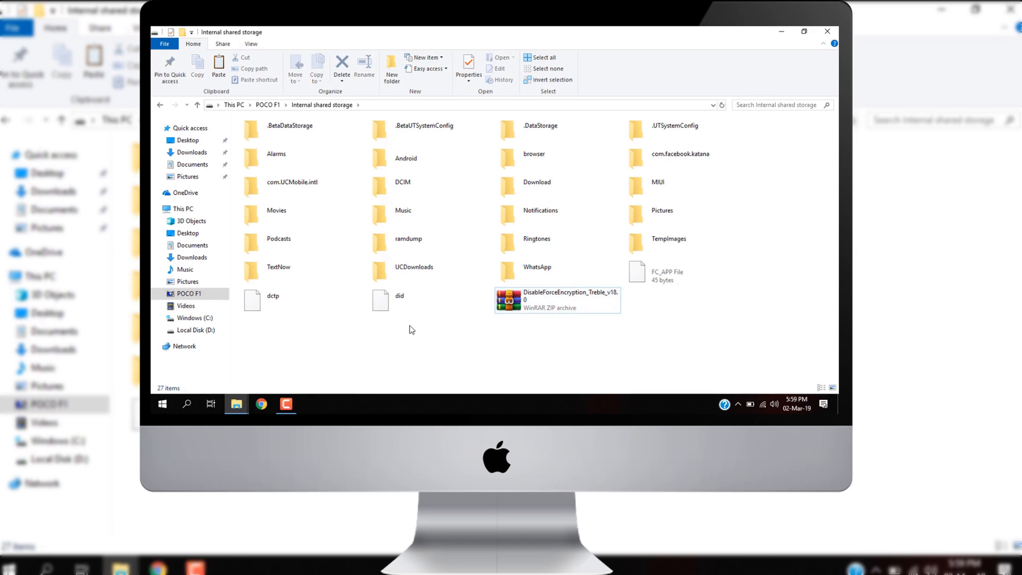
Copy twrp-3.2.3-2-beryllium from D:\Poco F1\TWRP and paste it into C:\adb.
{"action": "left_click", "coordinate": [183, 208]}
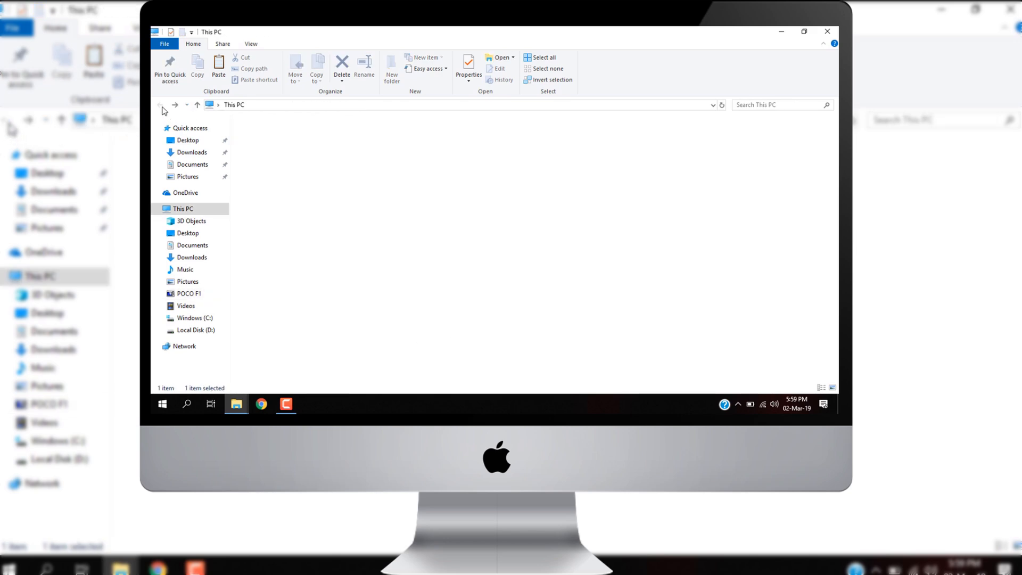
{"action": "left_click", "coordinate": [184, 209]}
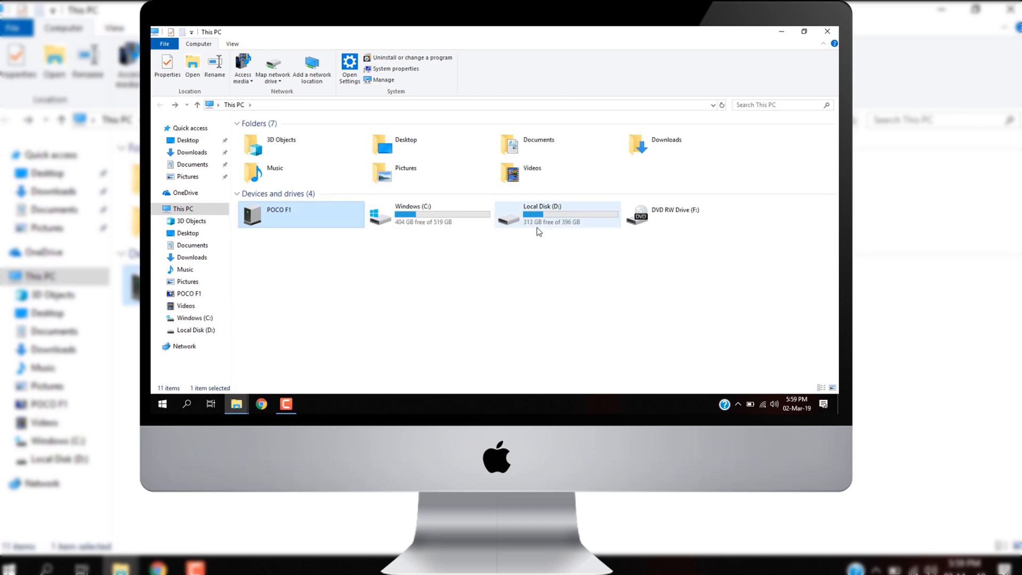
{"action": "double_click", "coordinate": [556, 215]}
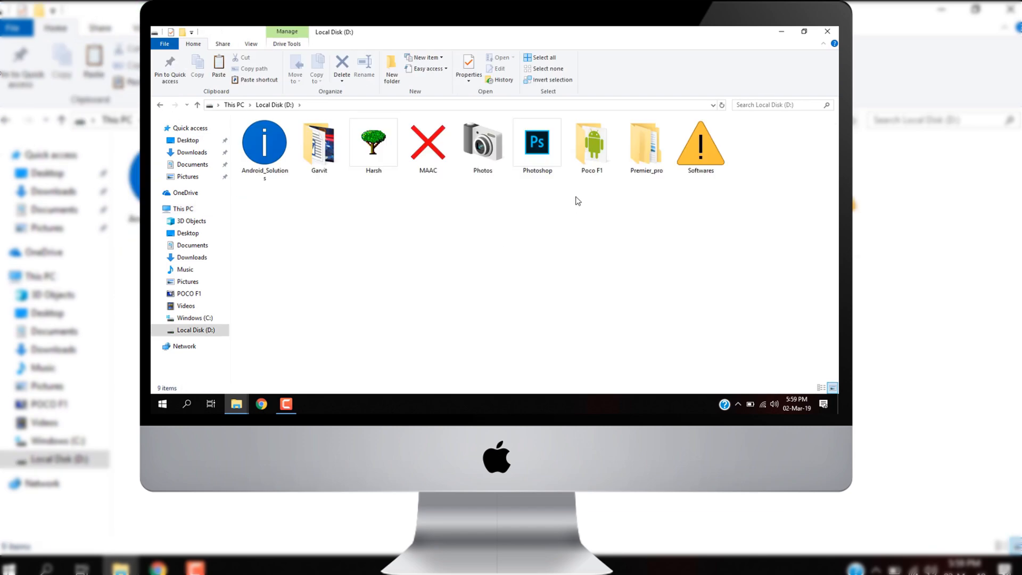
{"action": "double_click", "coordinate": [592, 143]}
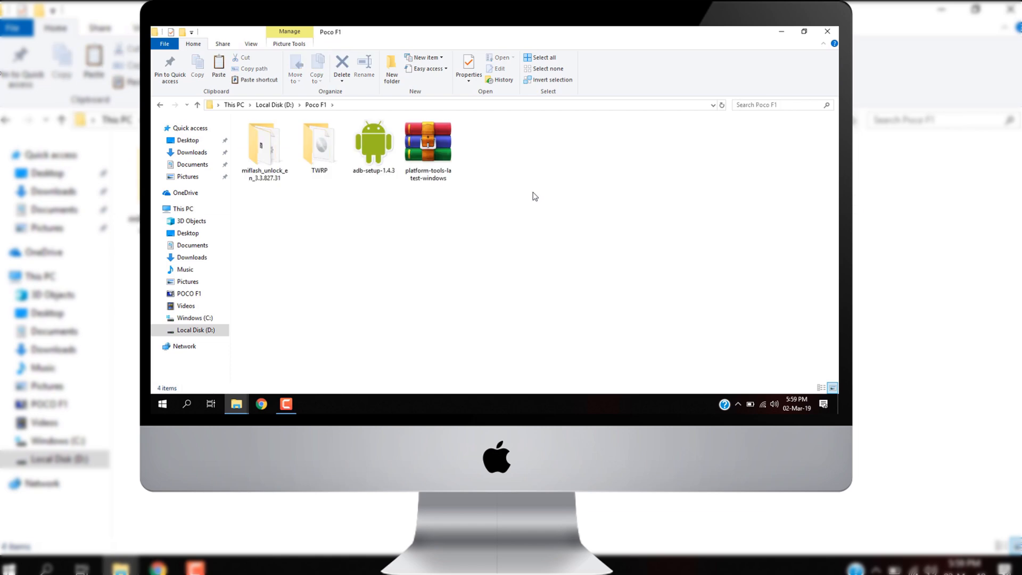
{"action": "mouse_move", "coordinate": [334, 194]}
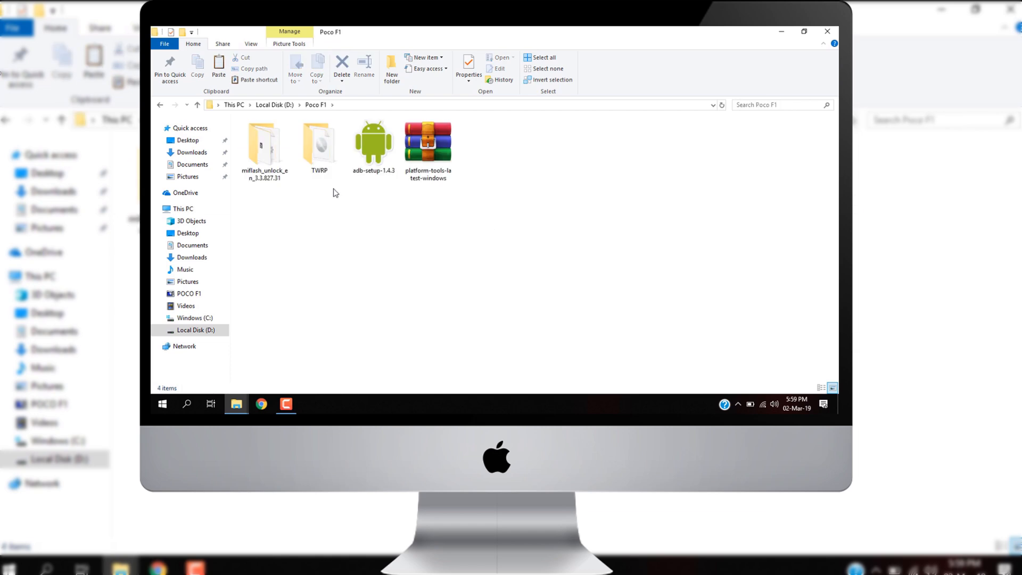
{"action": "double_click", "coordinate": [318, 141]}
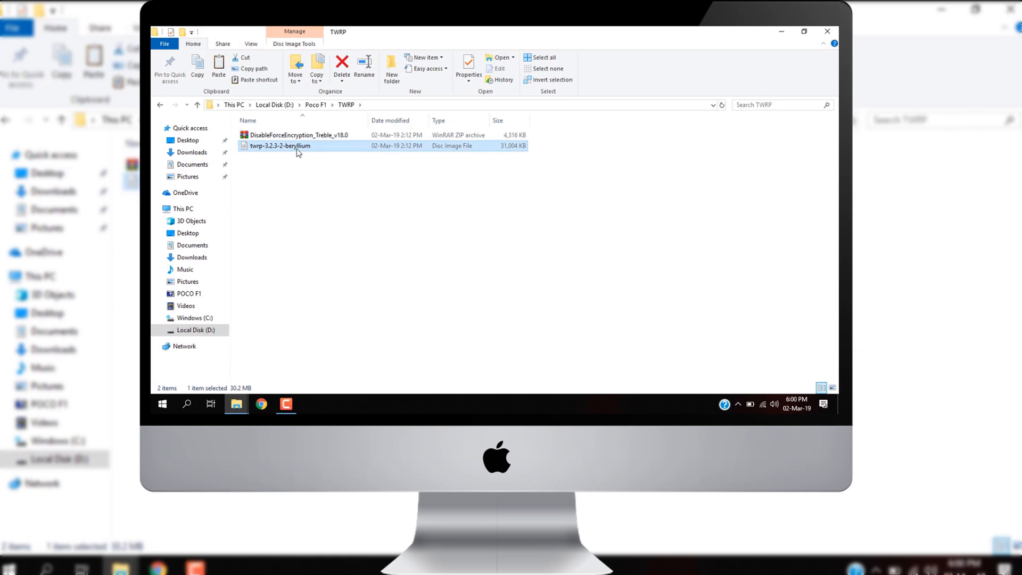
{"action": "mouse_move", "coordinate": [781, 32]}
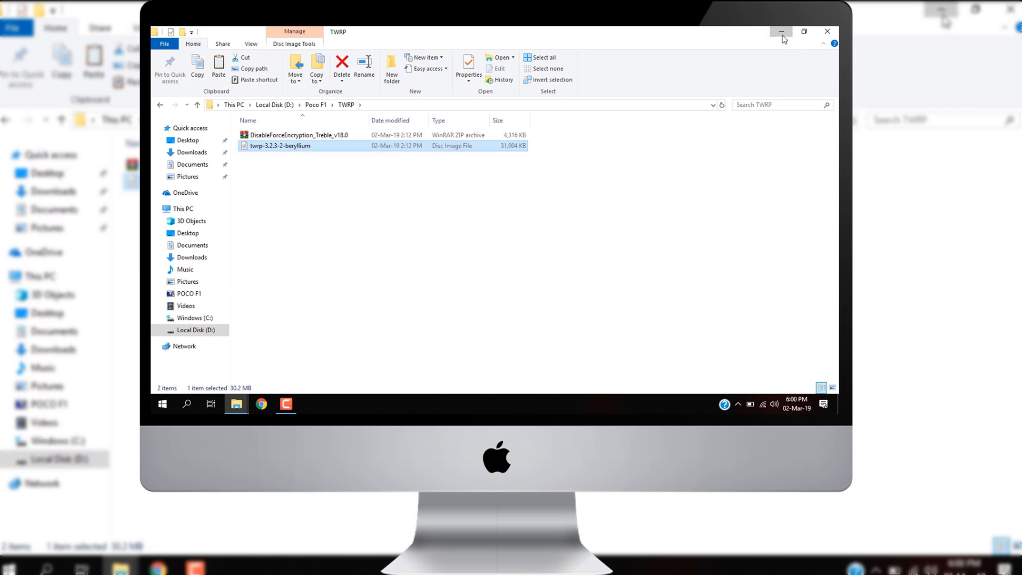
{"action": "left_click", "coordinate": [183, 208]}
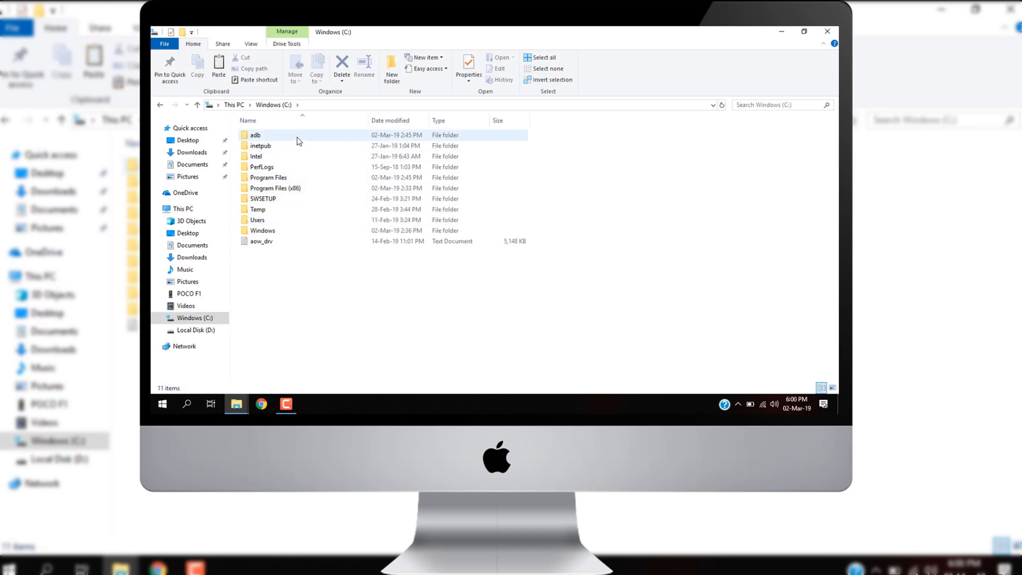
{"action": "mouse_move", "coordinate": [294, 136]}
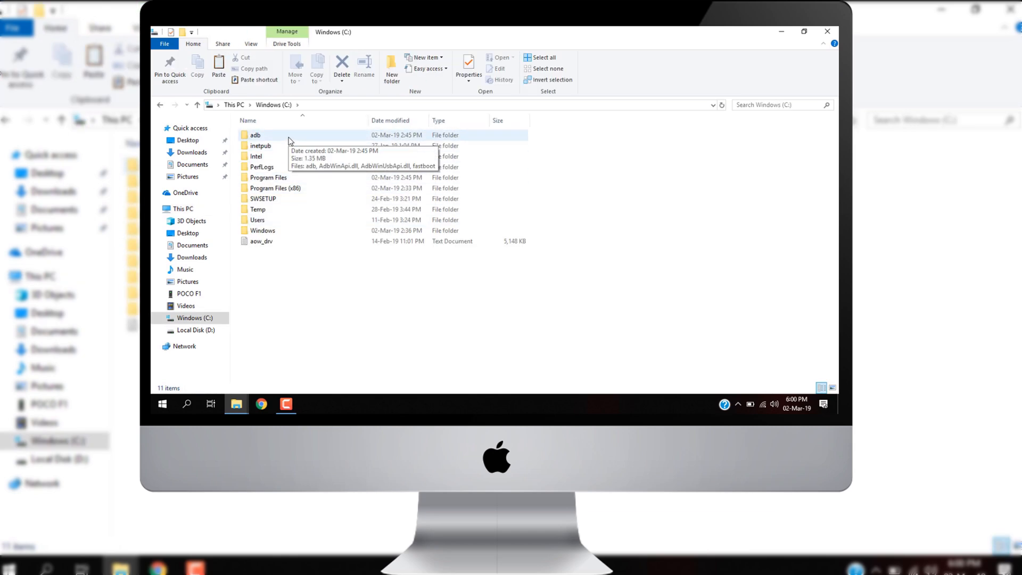
{"action": "double_click", "coordinate": [255, 134]}
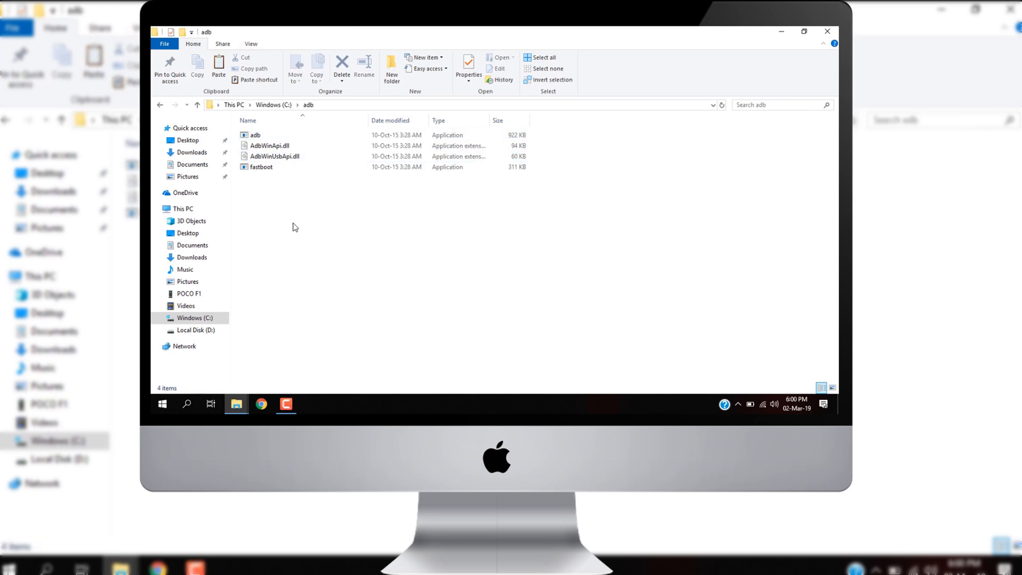
{"action": "mouse_move", "coordinate": [322, 294]}
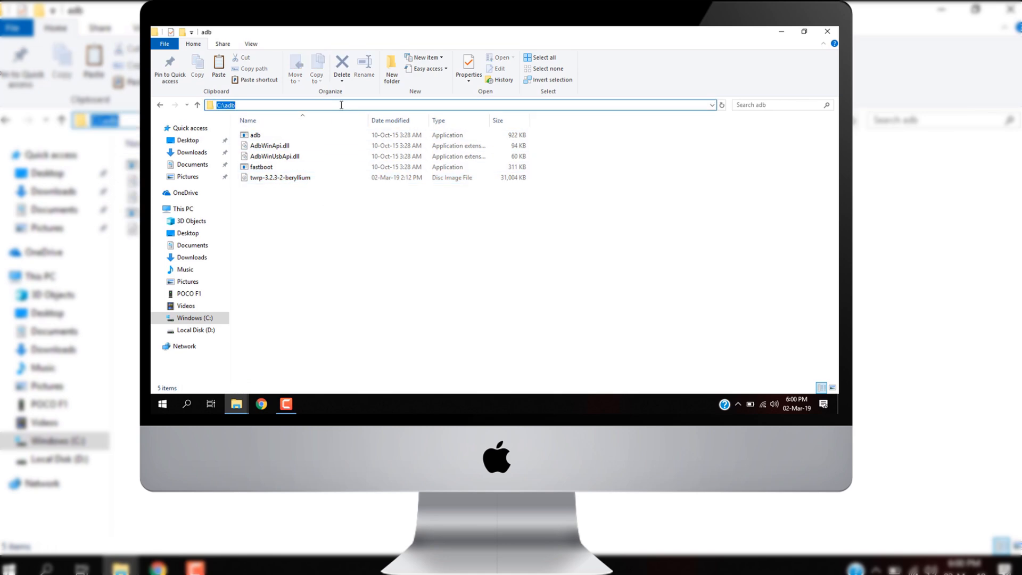
Open cmd in C:\adb, run 'fastboot devices', 'adb reboot bootloader', then 'fastboot devices' again.
{"action": "type", "text": "cmd"}
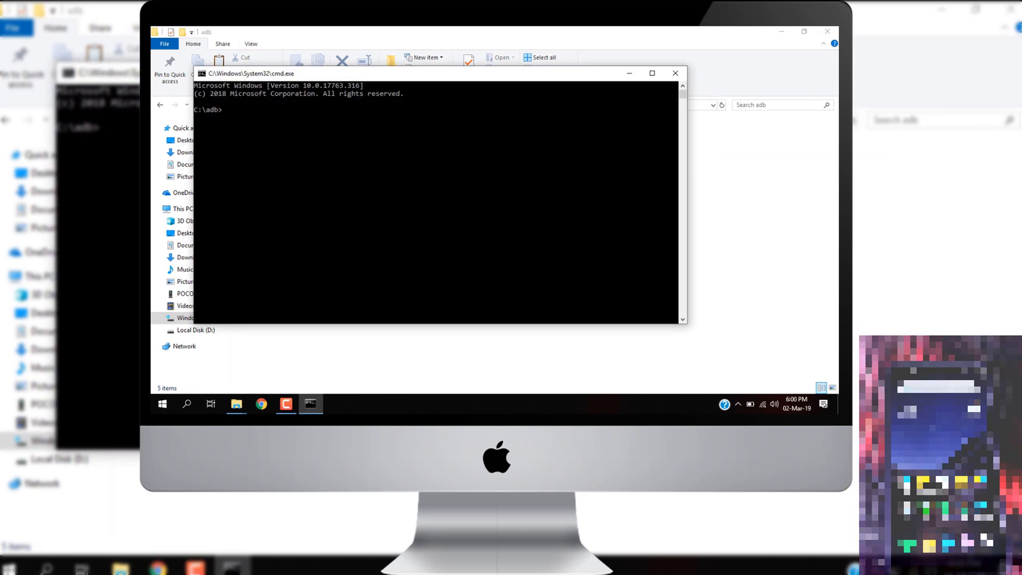
{"action": "type", "text": "fastboot"}
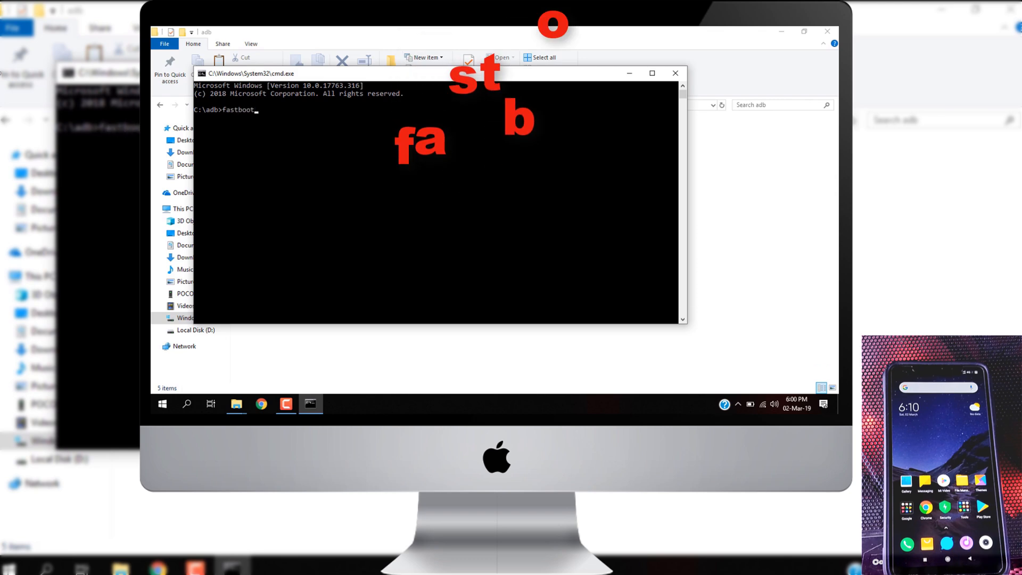
{"action": "type", "text": "devices"}
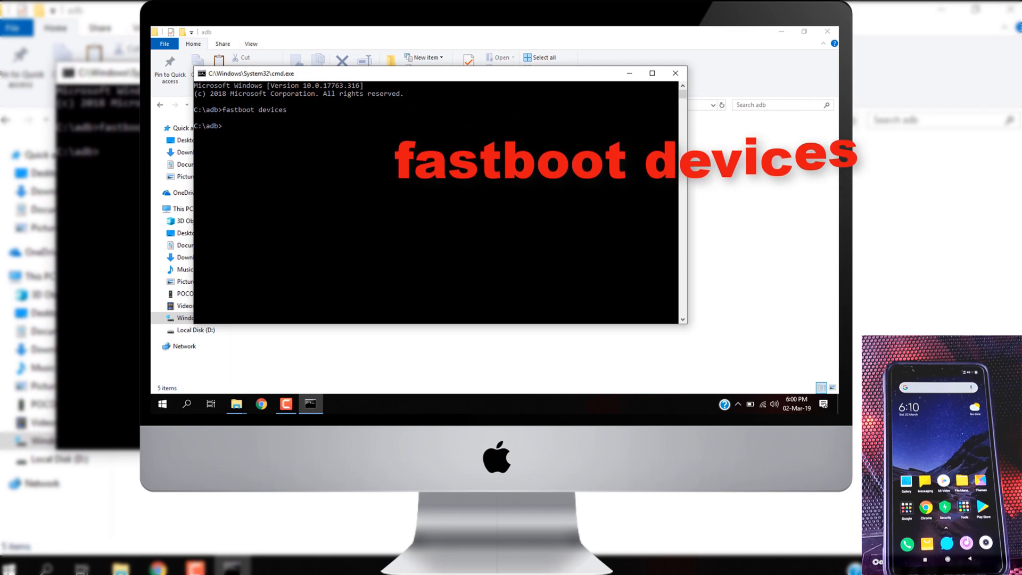
{"action": "type", "text": "adb"}
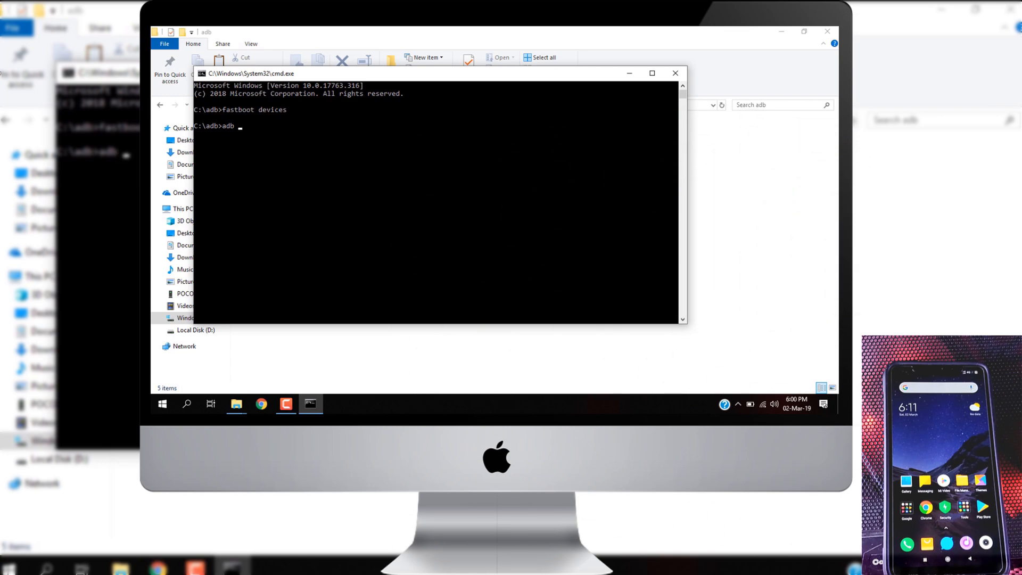
{"action": "type", "text": "reboot b"}
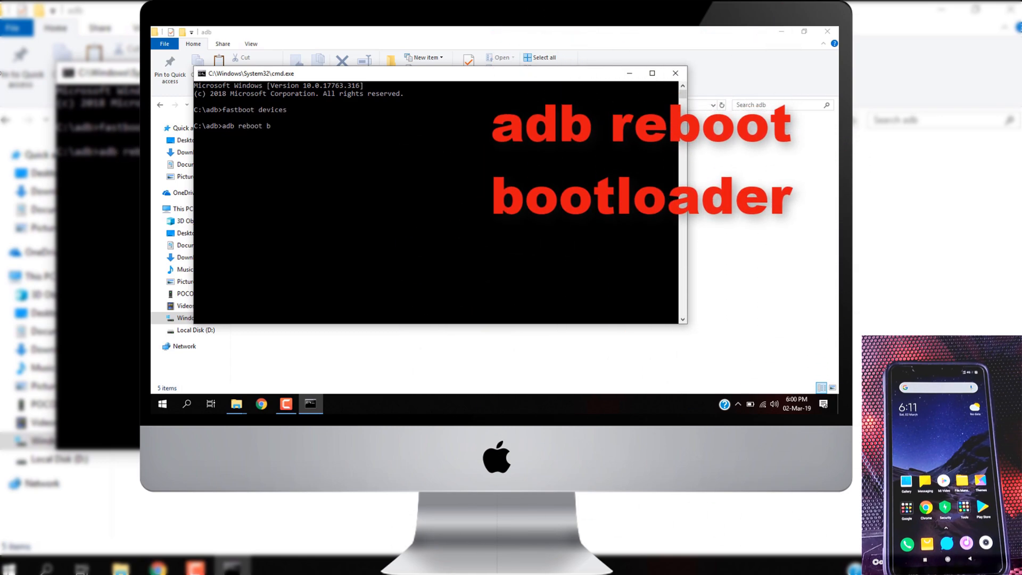
{"action": "type", "text": "ootloader"}
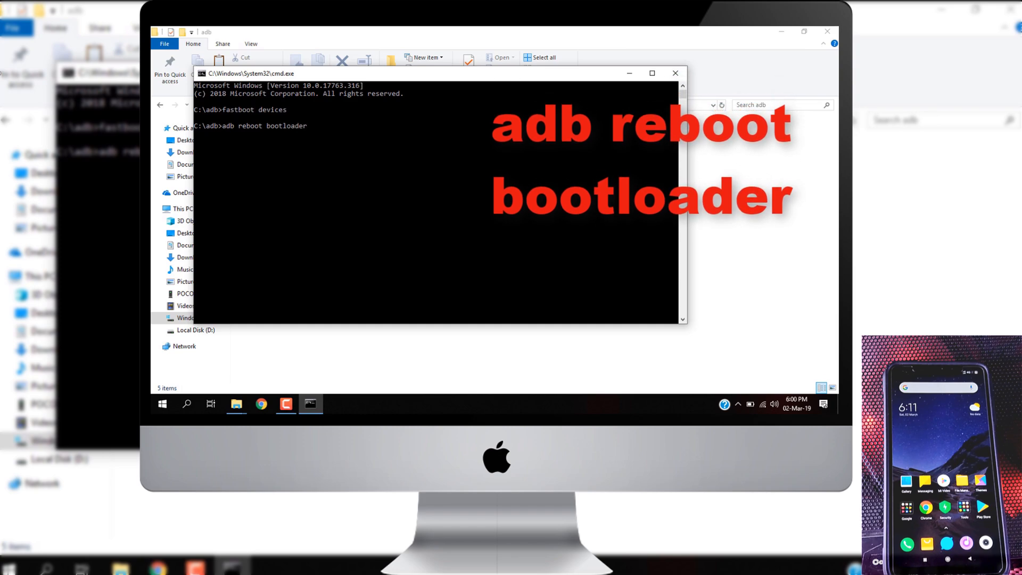
{"action": "key", "text": "Return"}
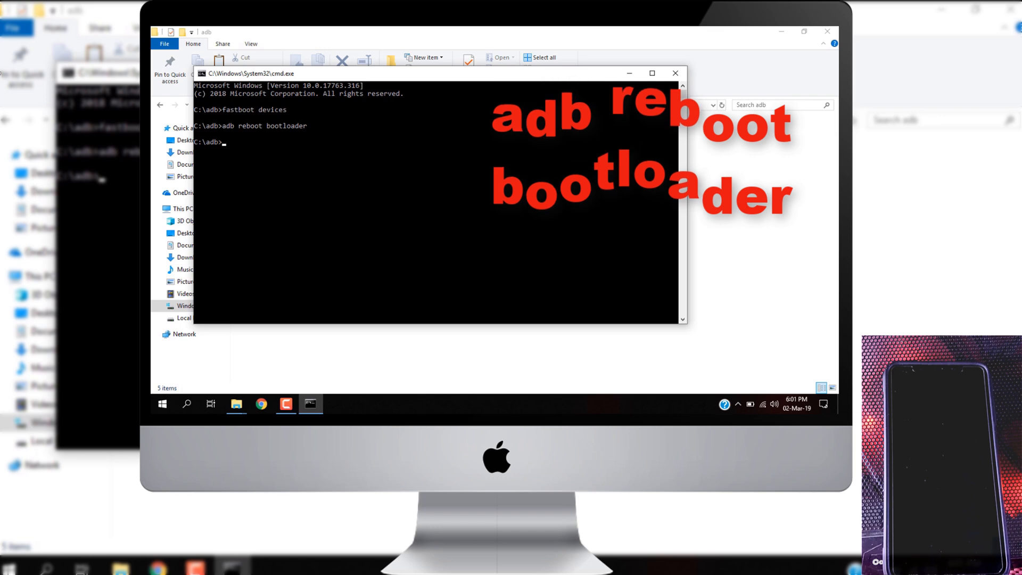
{"action": "type", "text": "fastboot devices"}
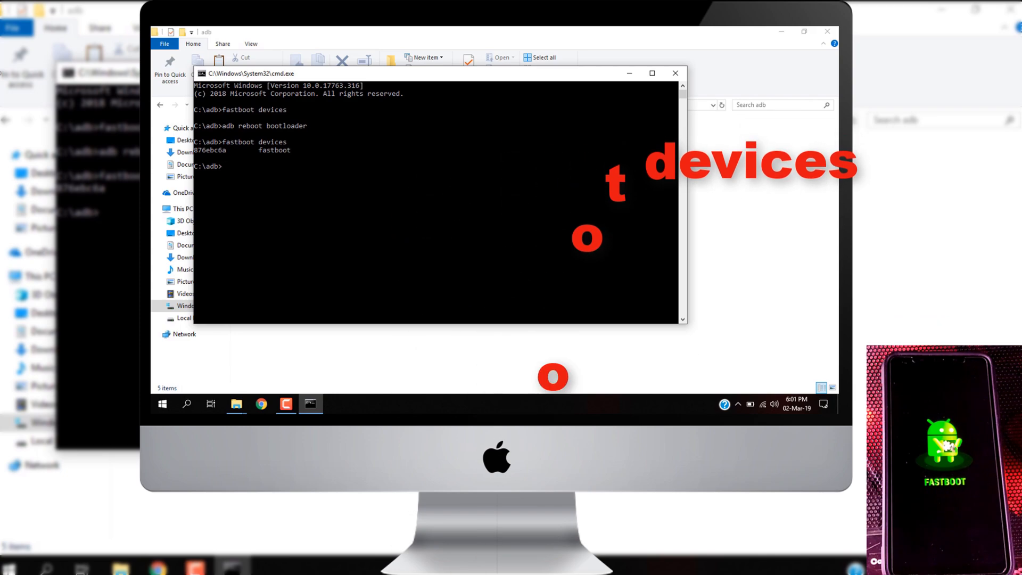
Type 'fastboot flash recovery twrp-3.2.3-2-beryllium.img', copying the file name from Explorer.
{"action": "type", "text": "fastboot fl"}
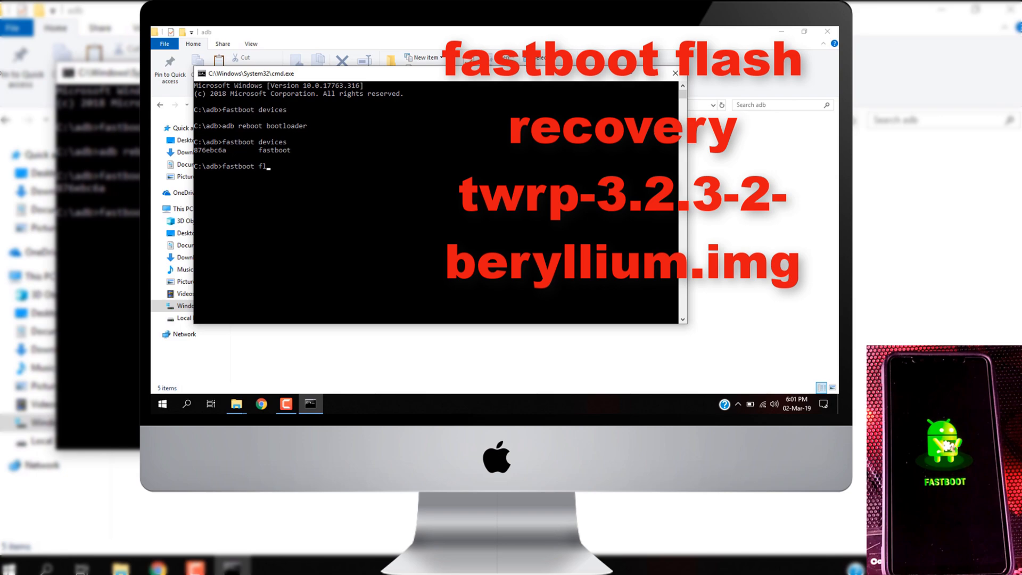
{"action": "type", "text": "ash"}
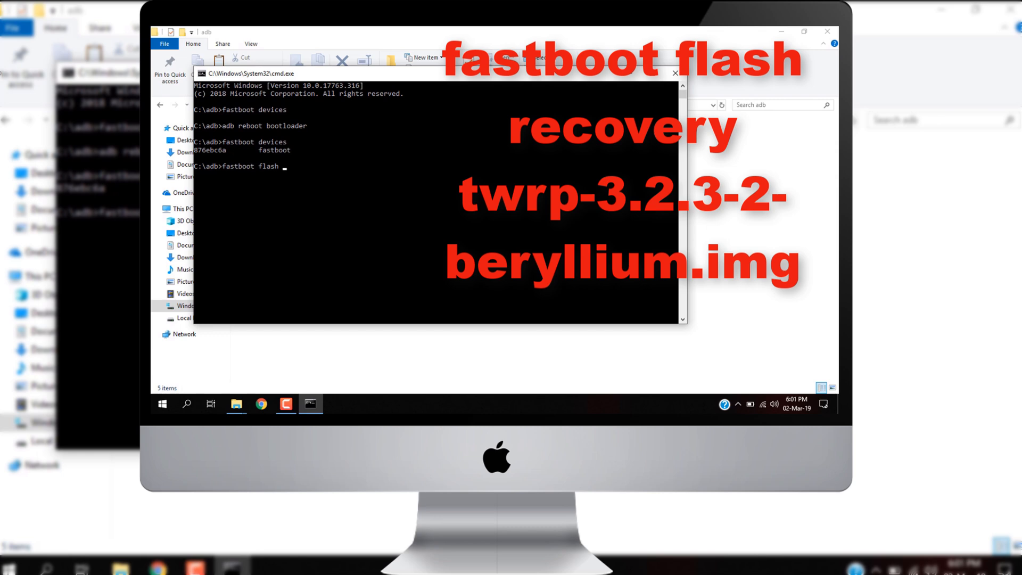
{"action": "type", "text": "recovery"}
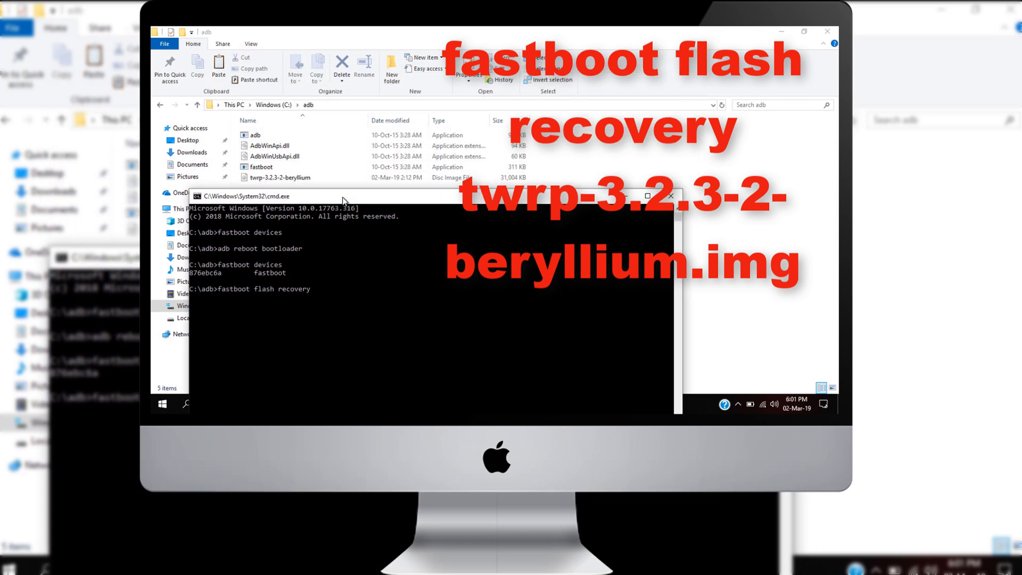
{"action": "left_click", "coordinate": [280, 177]}
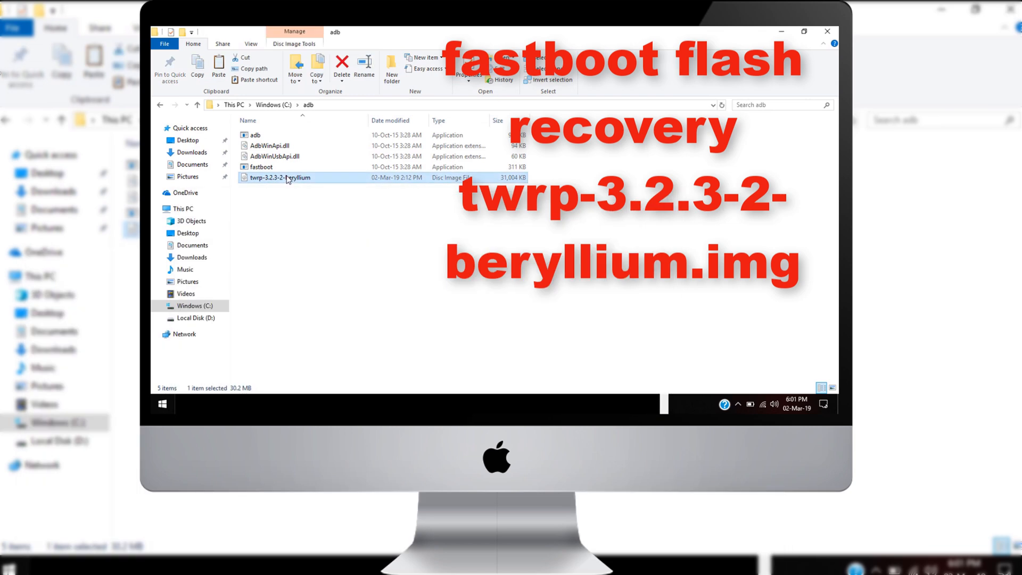
{"action": "right_click", "coordinate": [284, 178]}
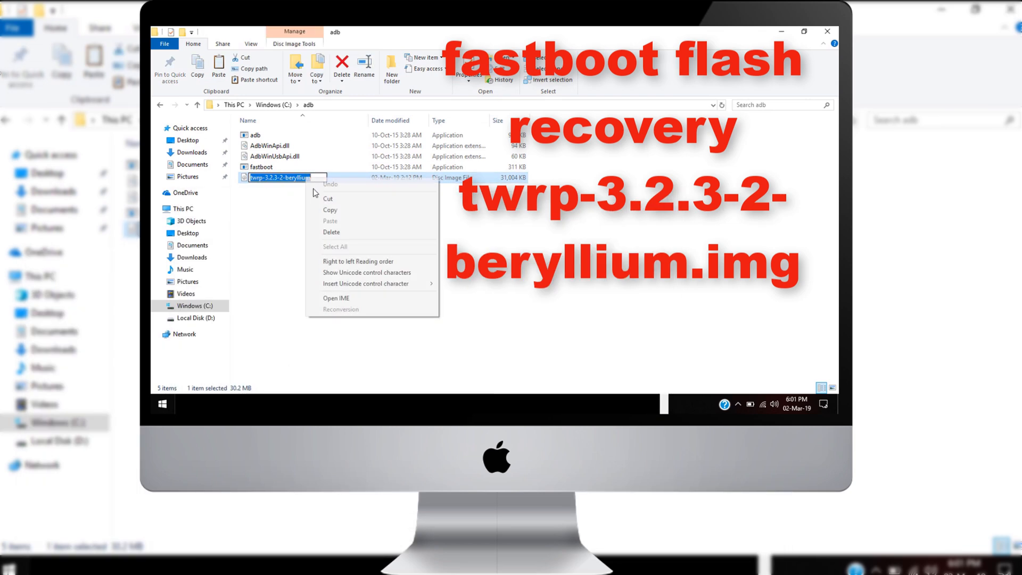
{"action": "left_click", "coordinate": [236, 369]}
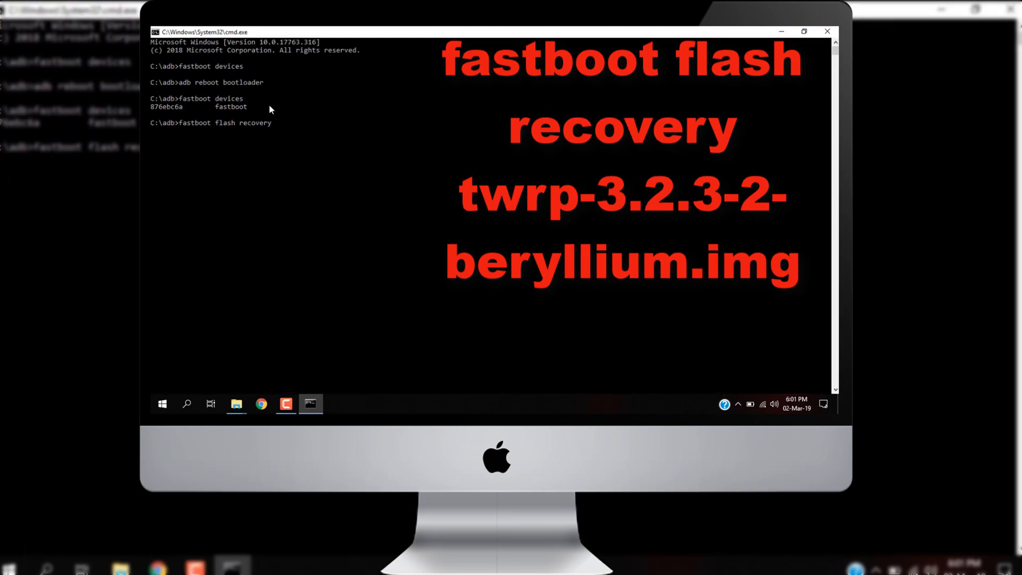
{"action": "mouse_move", "coordinate": [300, 136]}
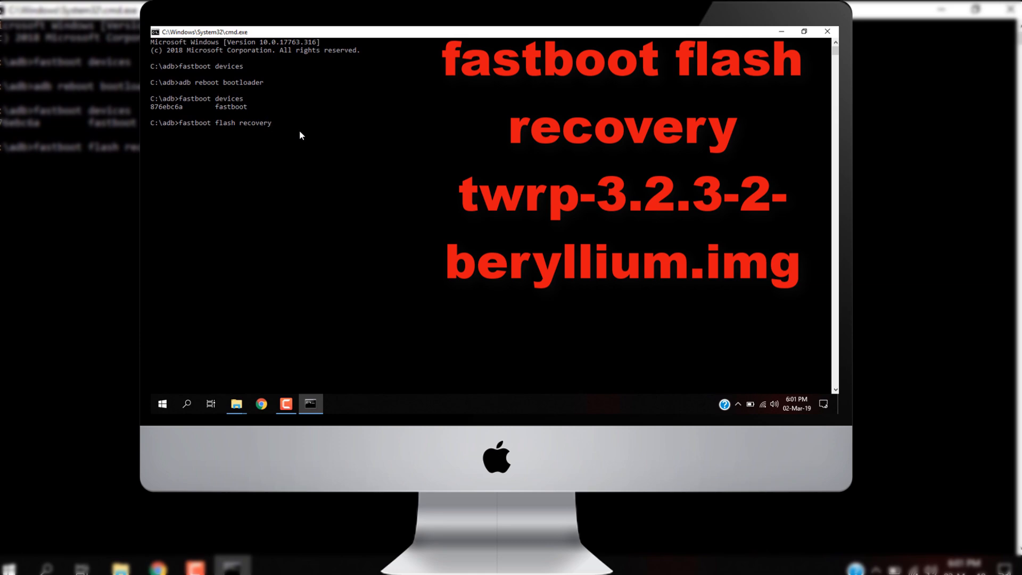
{"action": "type", "text": "twrp-3.2.3-2-beryllium"}
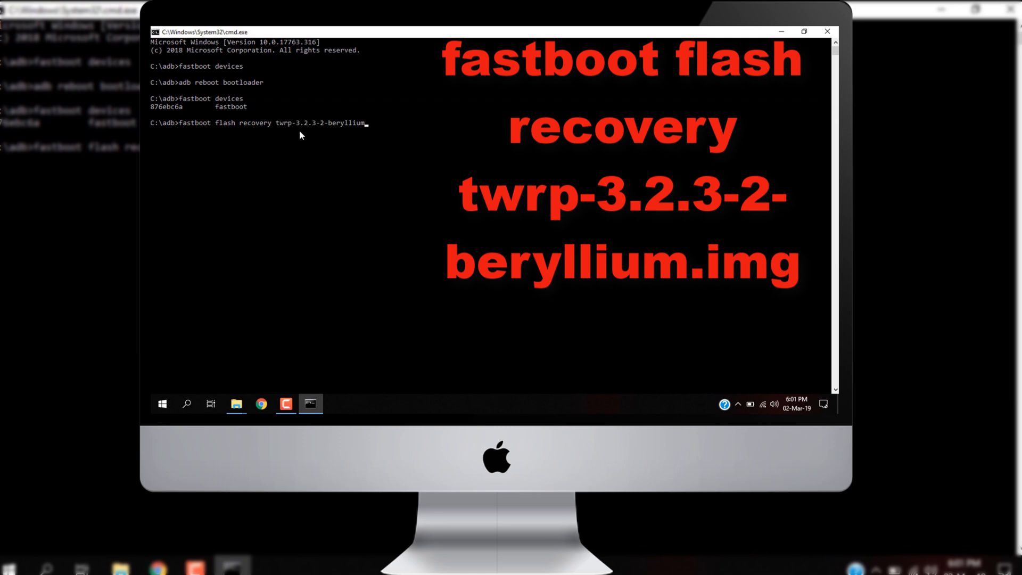
{"action": "type", "text": ".img"}
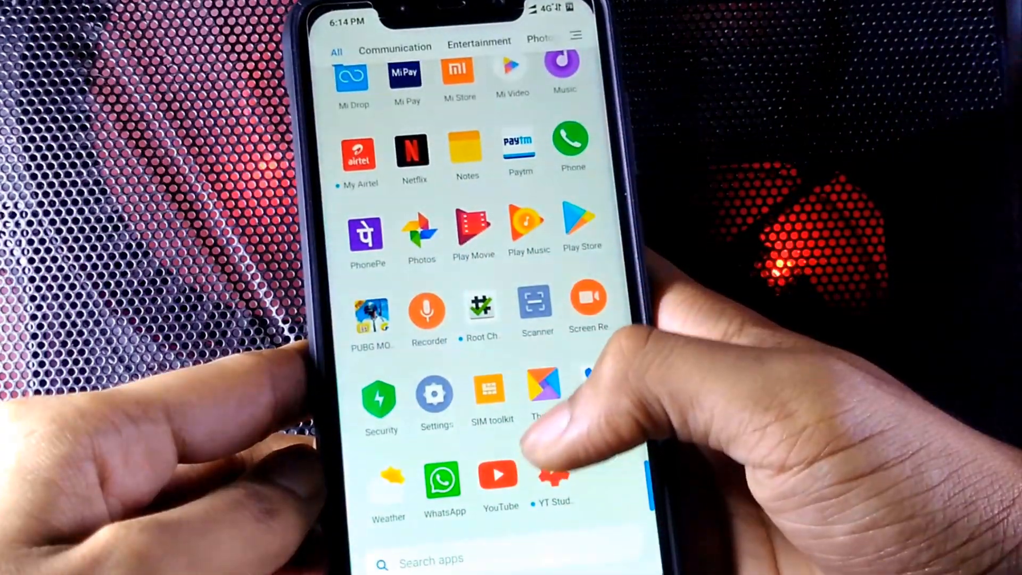
Scroll down the phone's app drawer to Gmail, Google, Maps and Messenger.
{"action": "scroll", "scroll_direction": "down", "scroll_amount": 3}
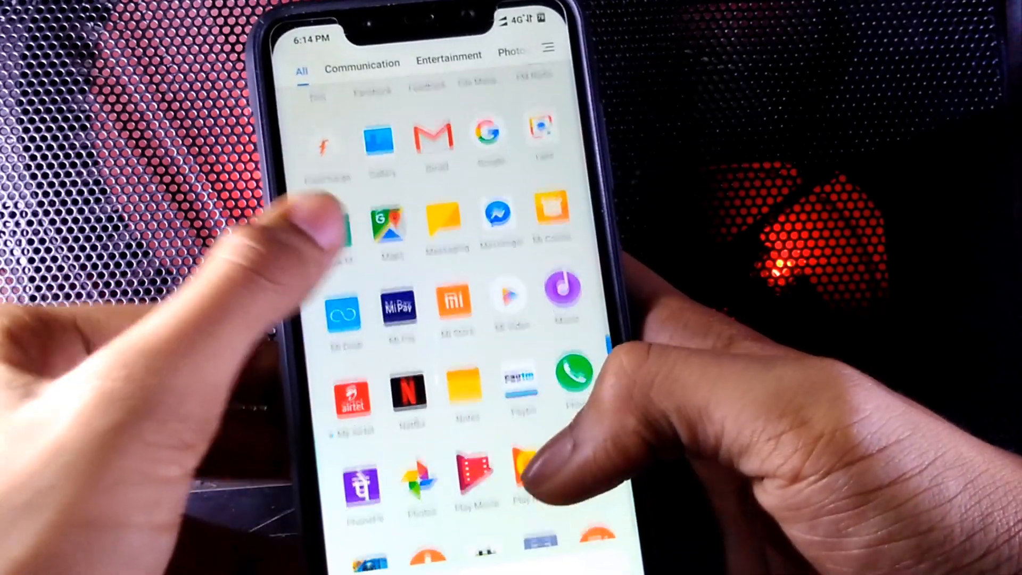